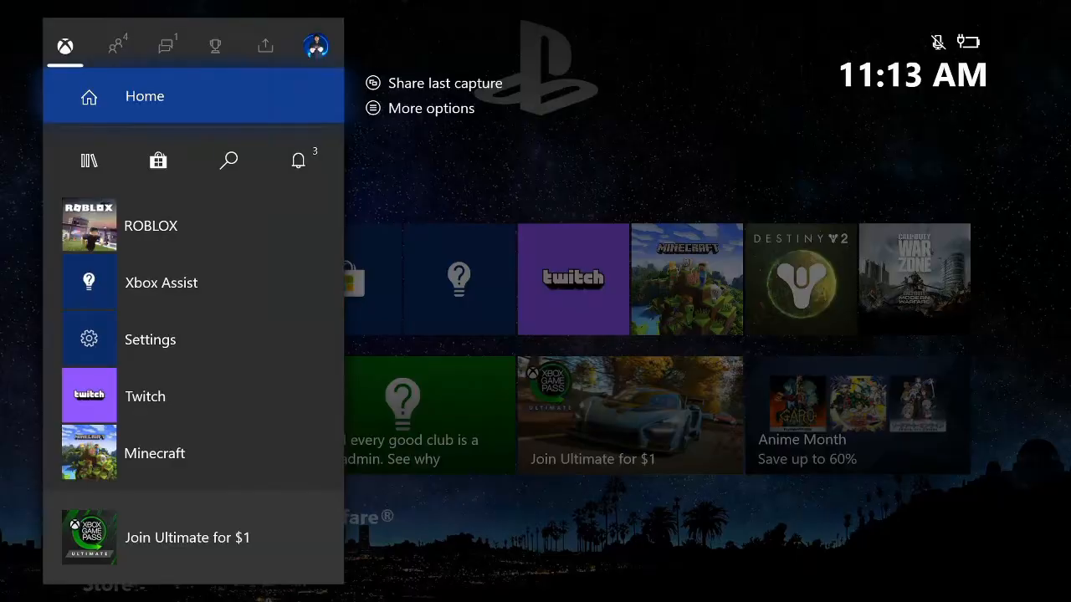
Step: Reach Settings on the Account section via Profile & system
left_click(315, 45)
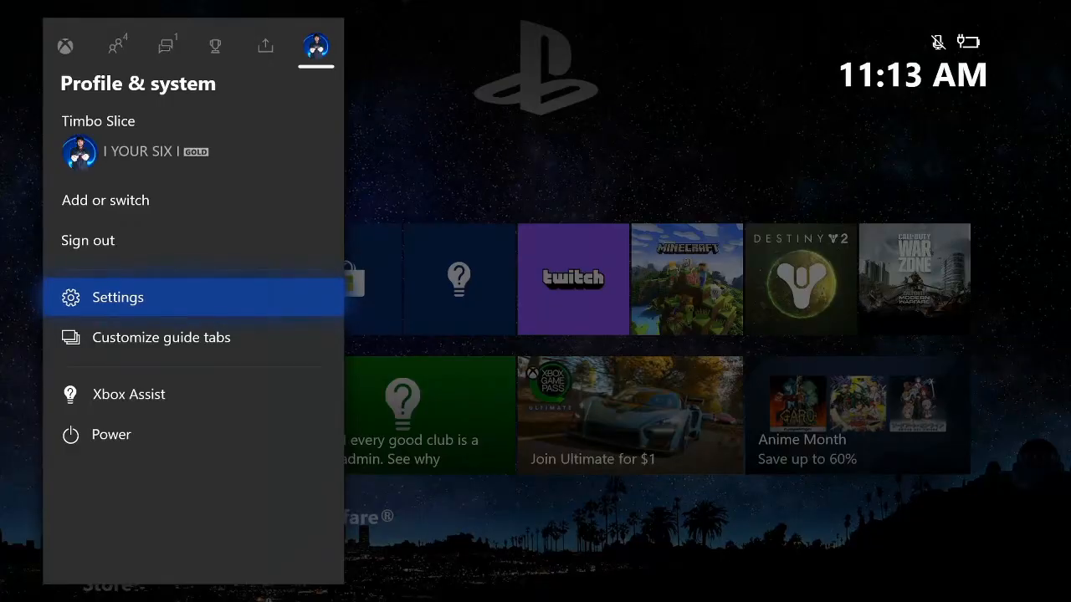
left_click(118, 298)
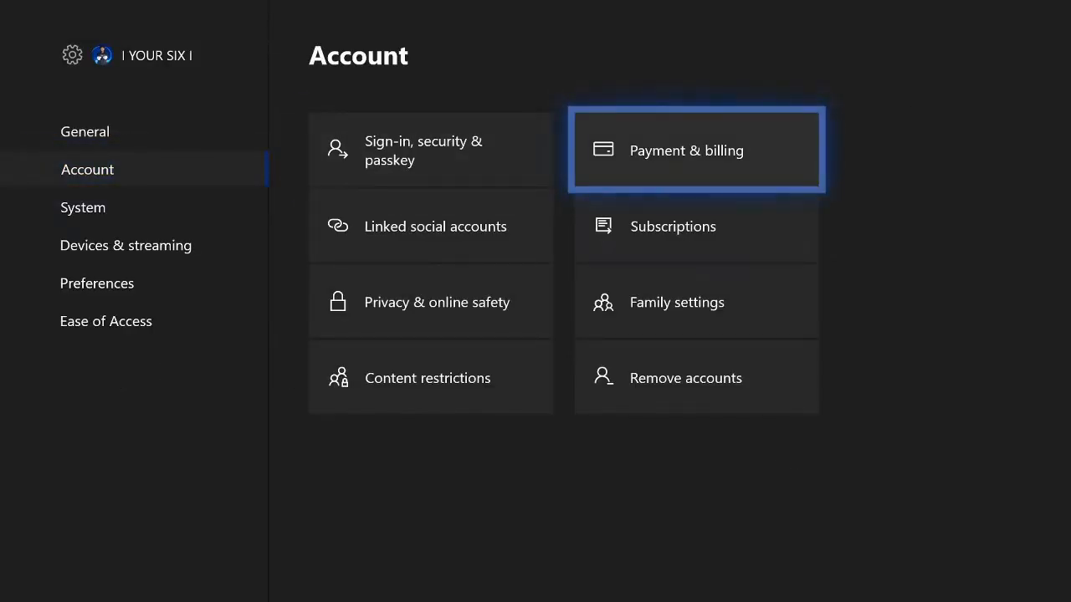
Step: Reach Order history under Payment & billing and expand the 1 month time-range choice
left_click(686, 151)
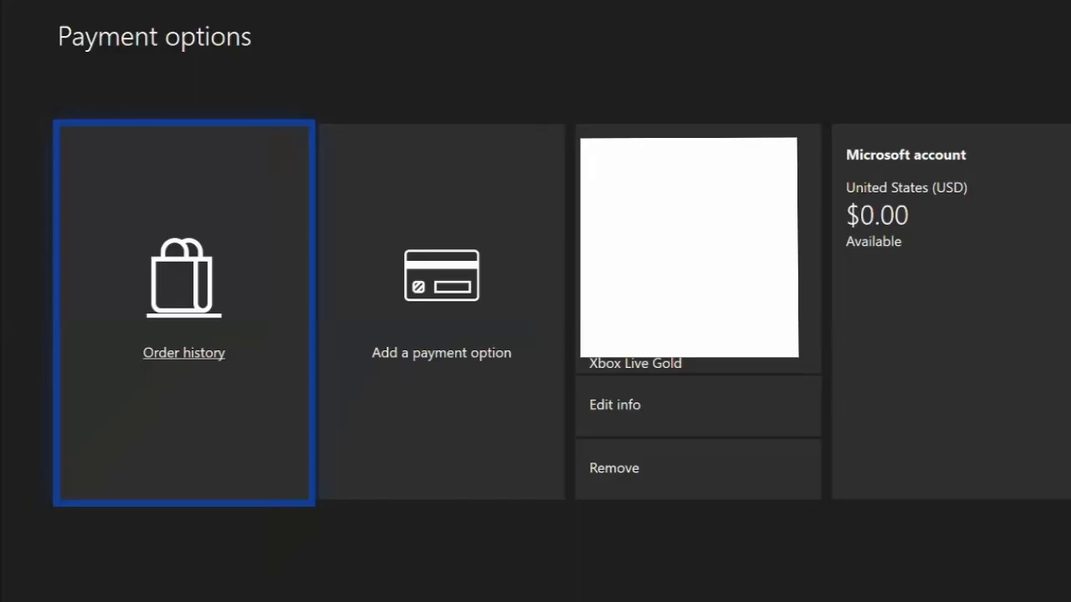
left_click(185, 351)
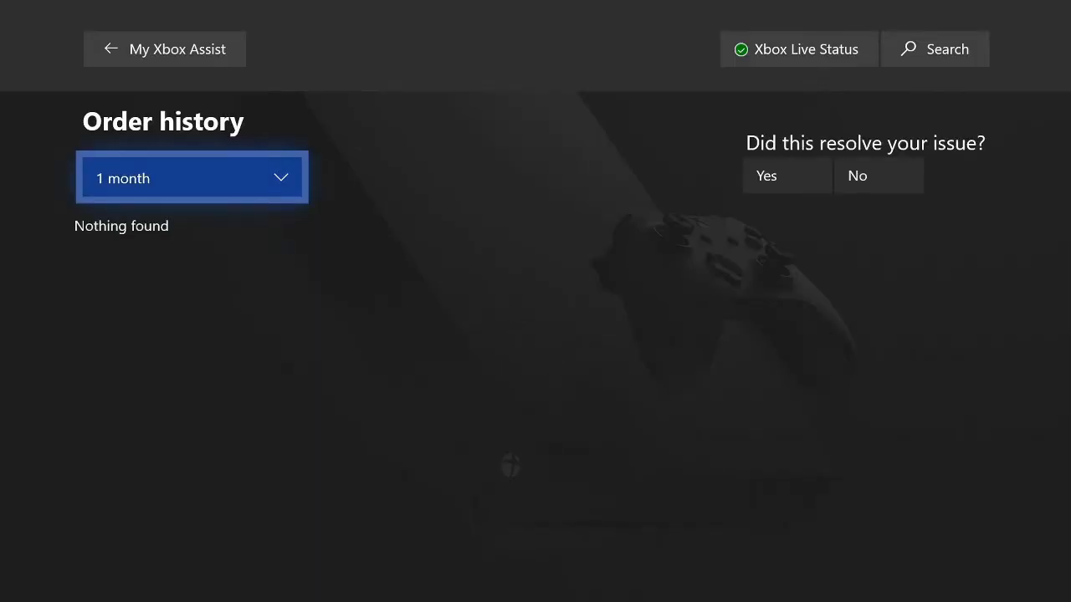
left_click(191, 177)
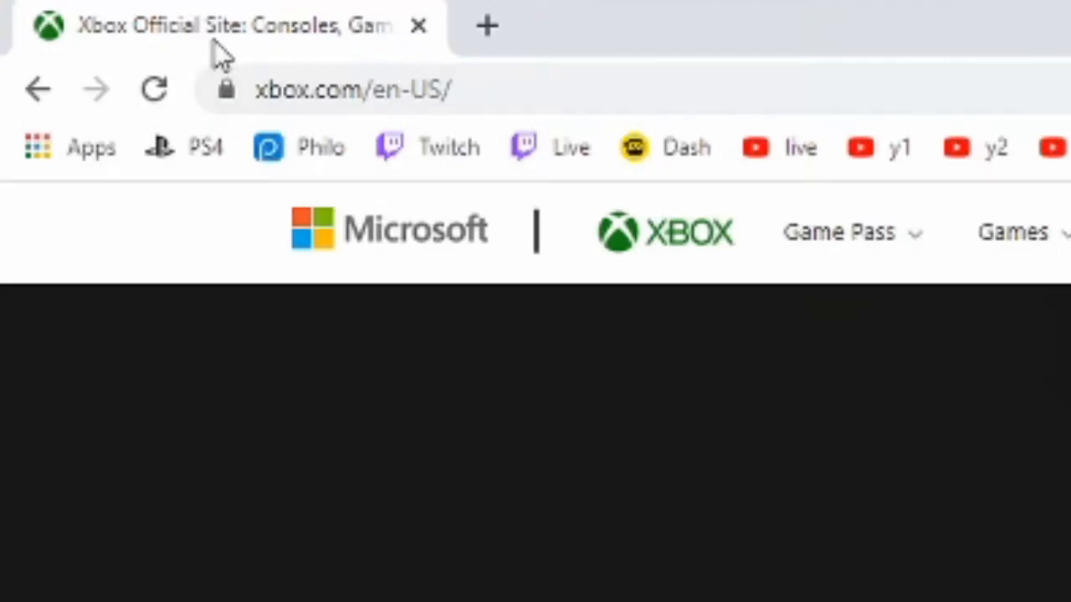
mouse_move(510, 247)
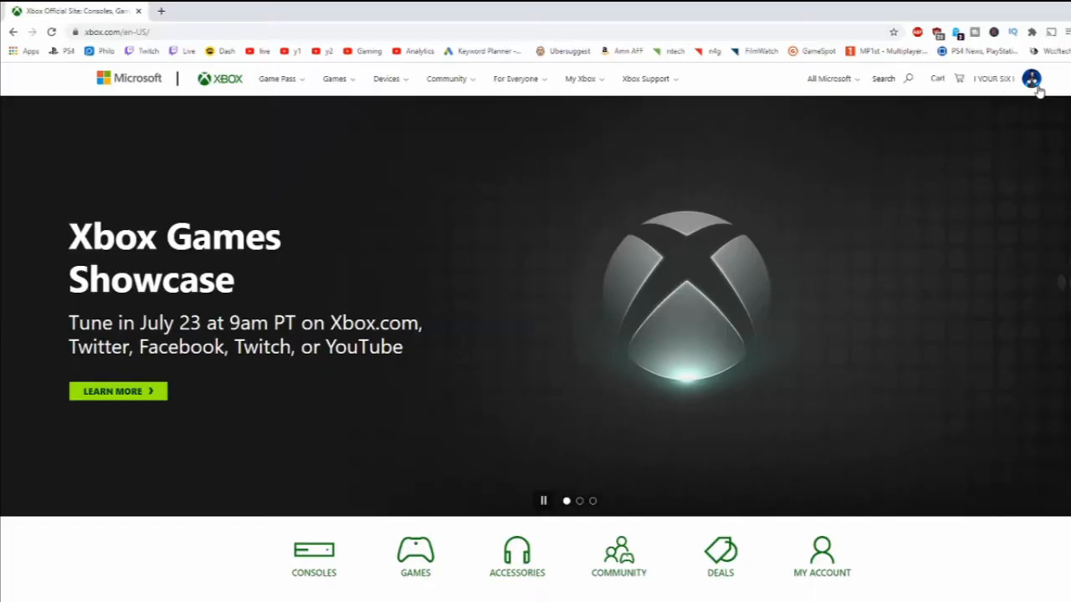
mouse_move(1030, 79)
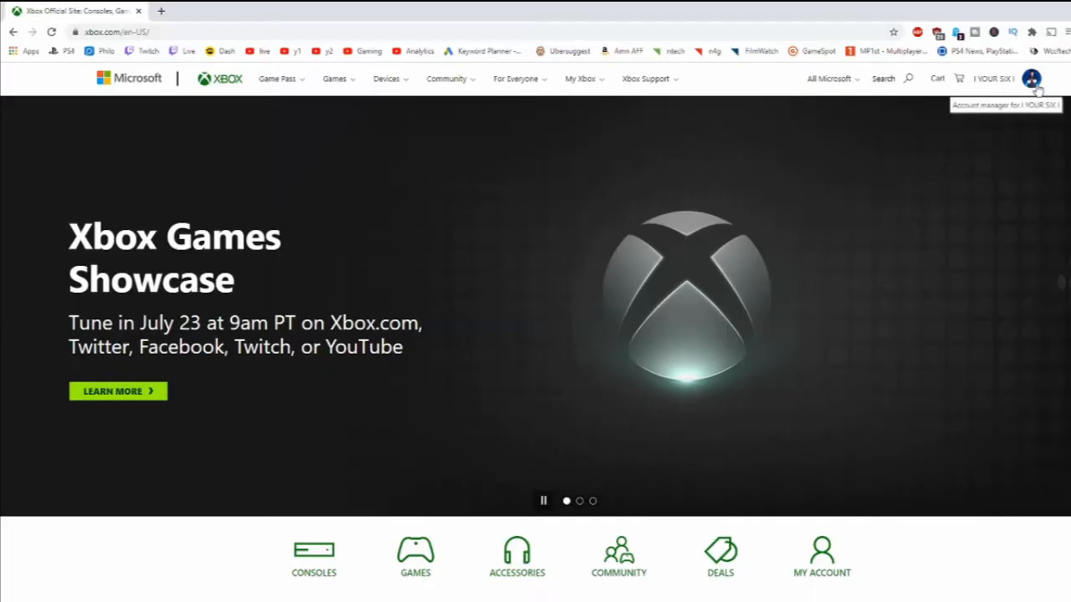
Step: Go to My Microsoft account from the xbox.com profile menu
left_click(1031, 79)
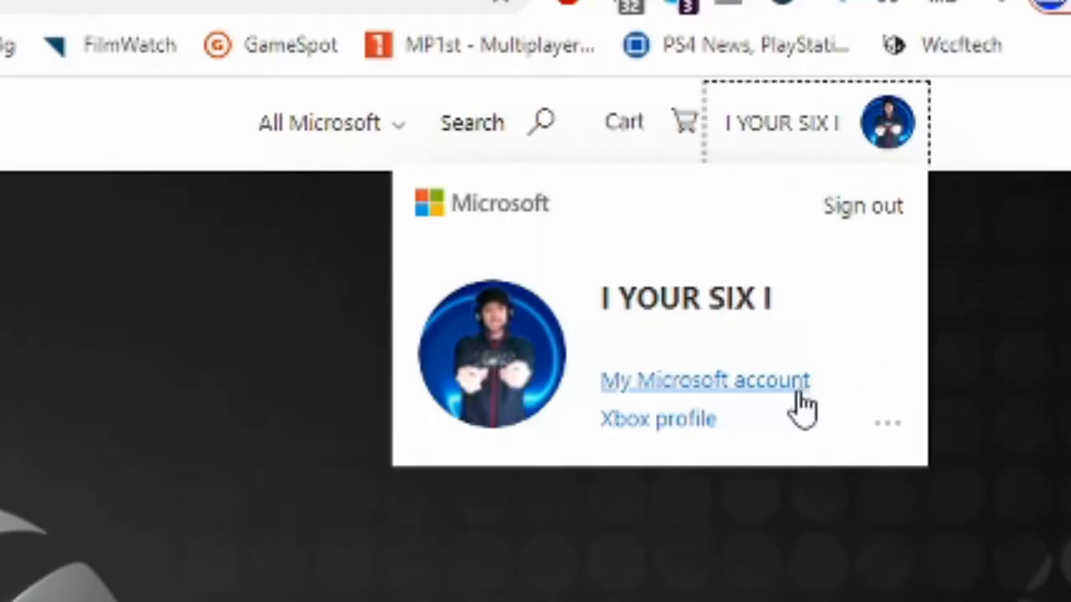
left_click(706, 380)
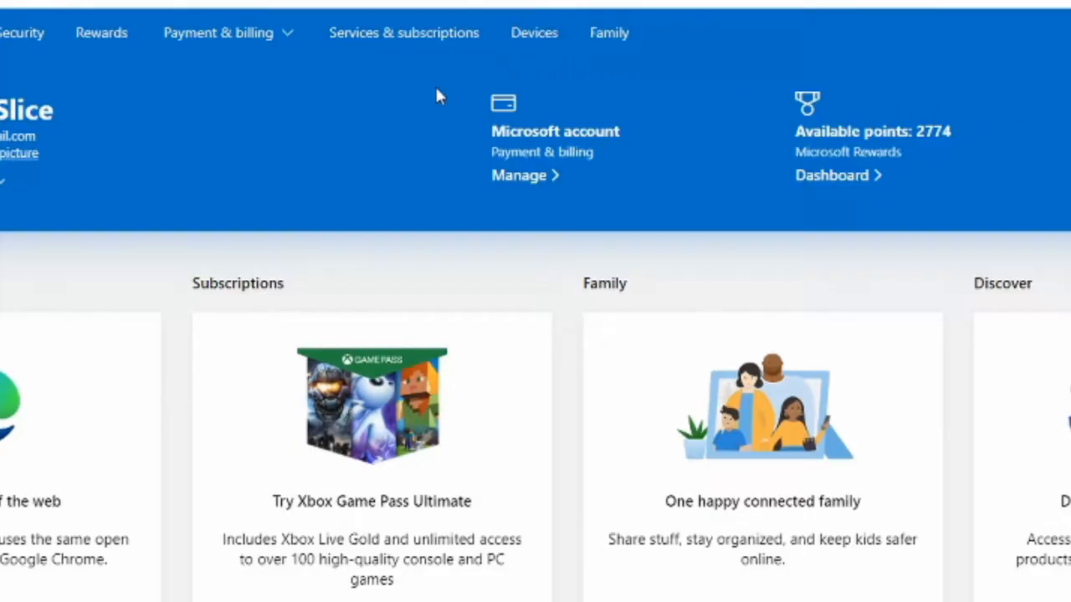
mouse_move(594, 176)
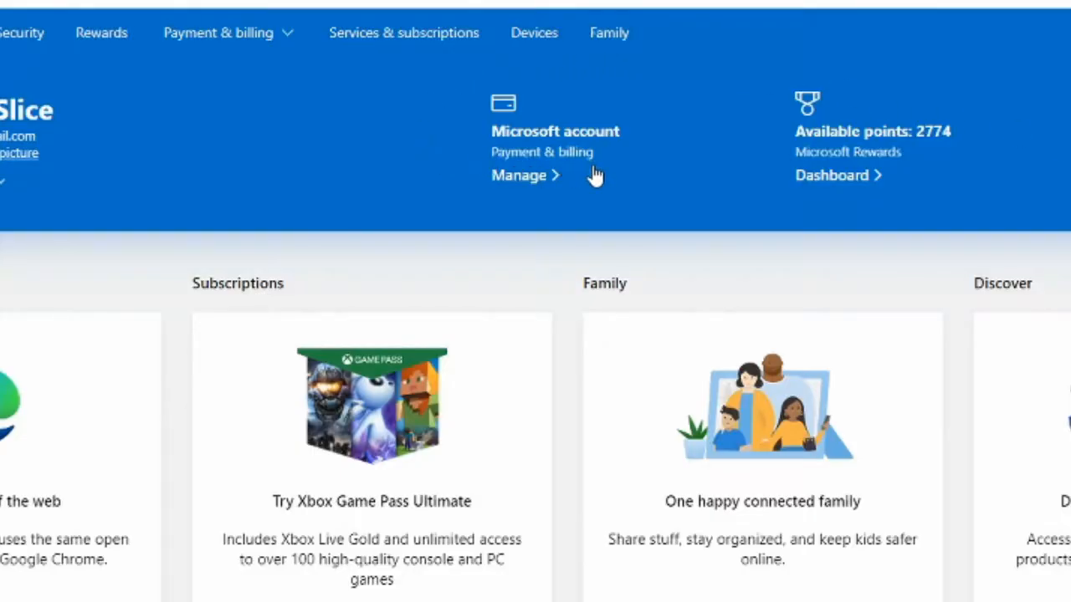
mouse_move(522, 176)
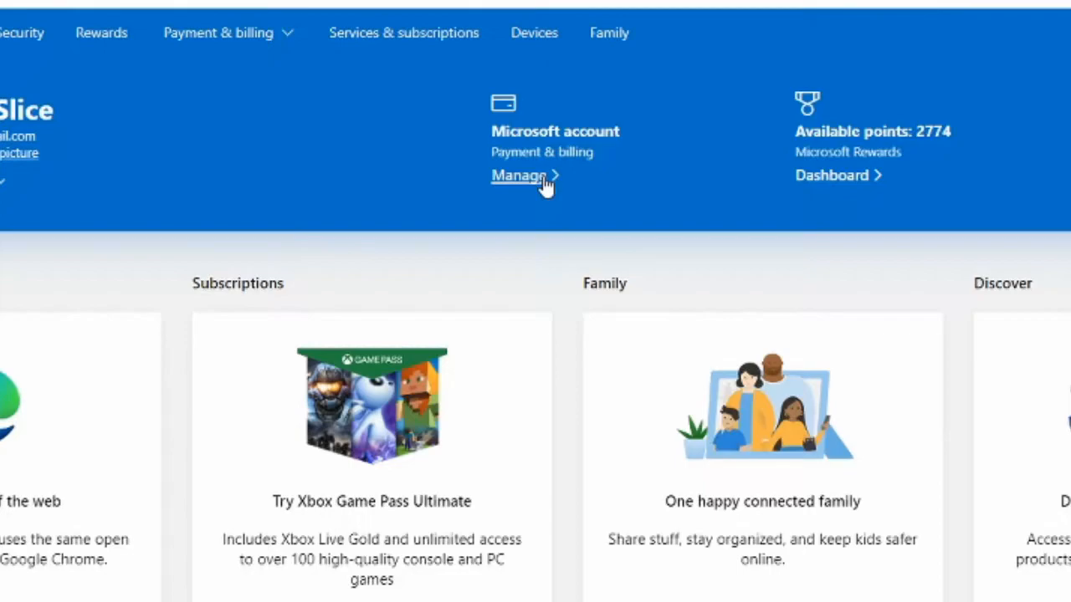
Step: Manage Payment & billing and view the account's order history
left_click(519, 176)
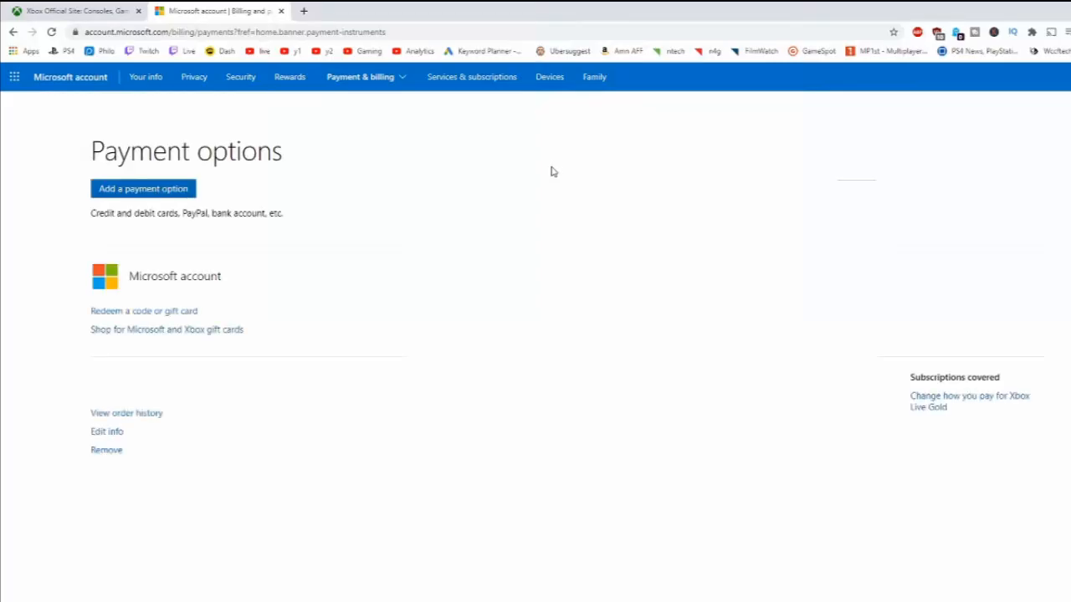
mouse_move(548, 173)
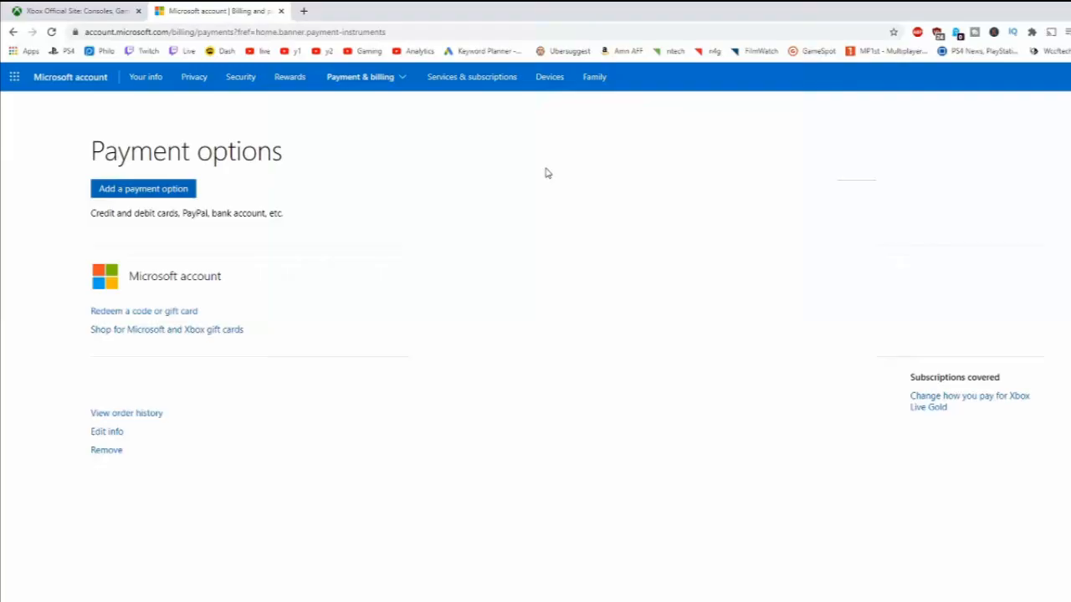
mouse_move(222, 420)
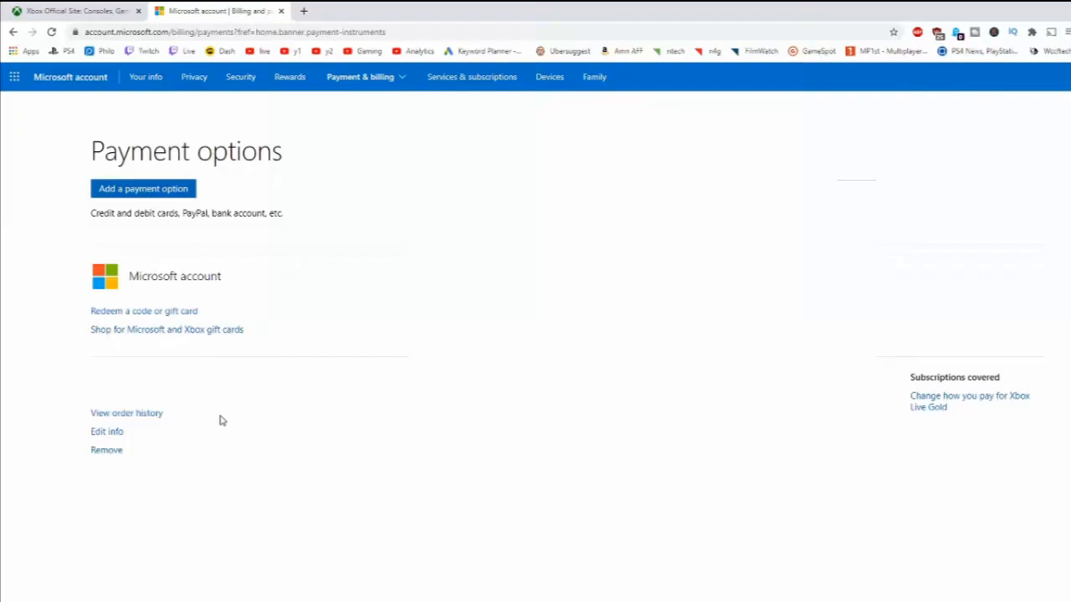
mouse_move(127, 413)
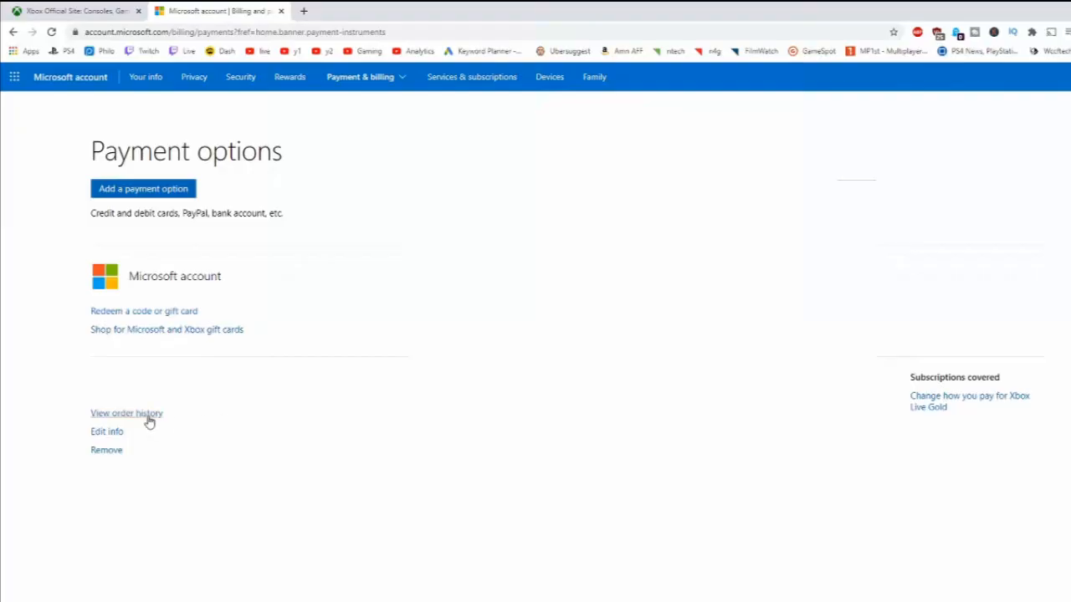
left_click(127, 414)
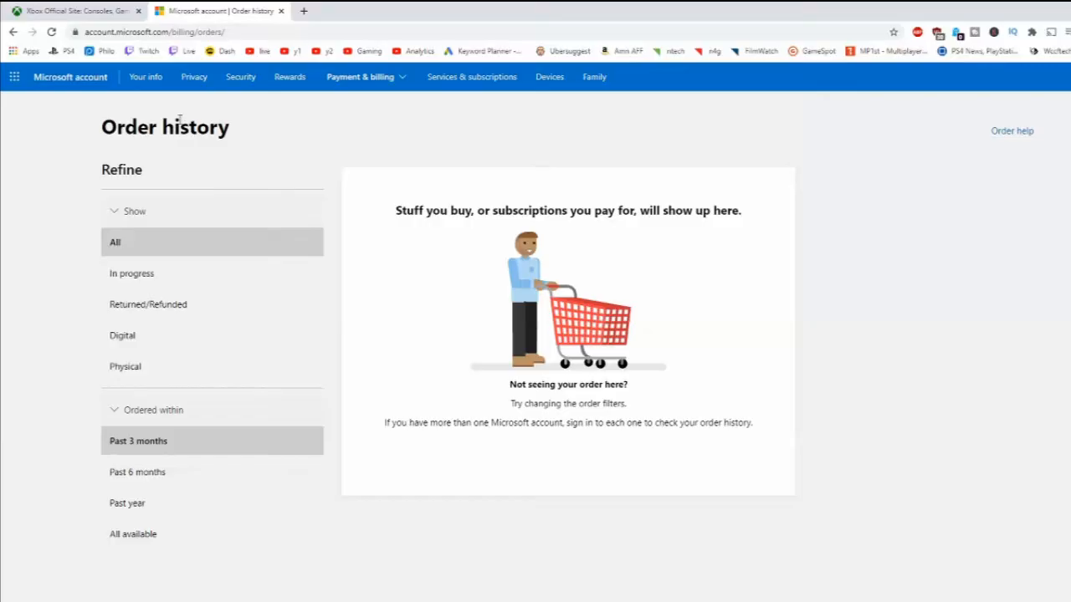
mouse_move(164, 157)
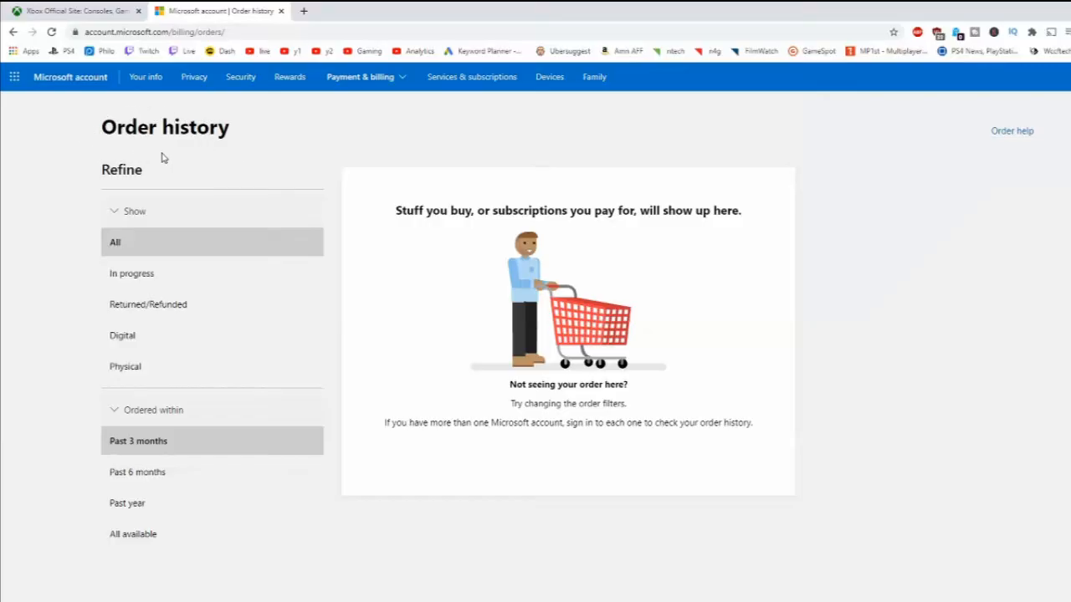
mouse_move(143, 251)
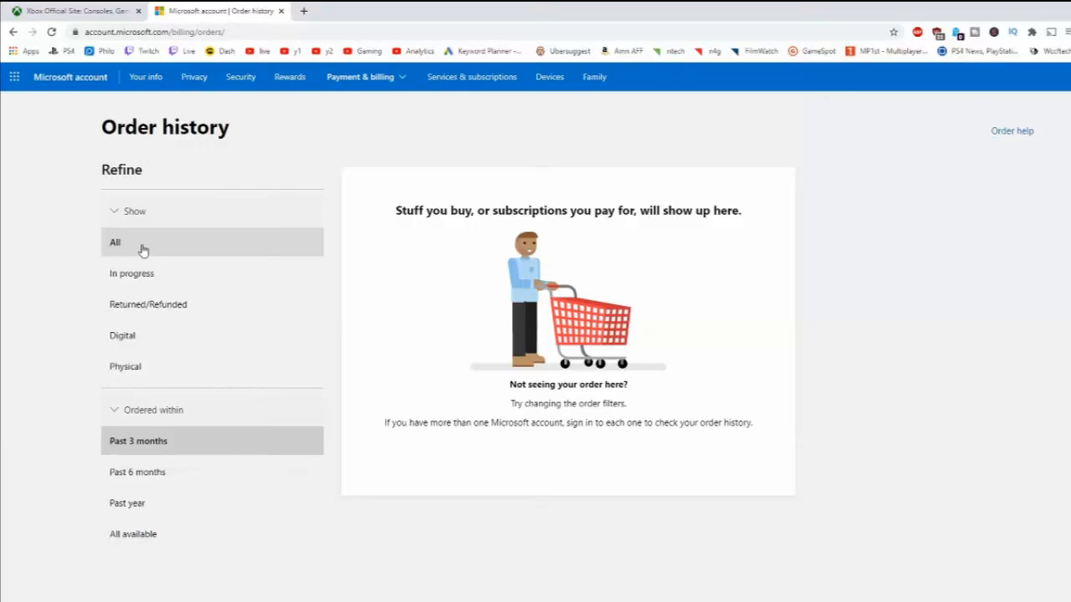
mouse_move(122, 334)
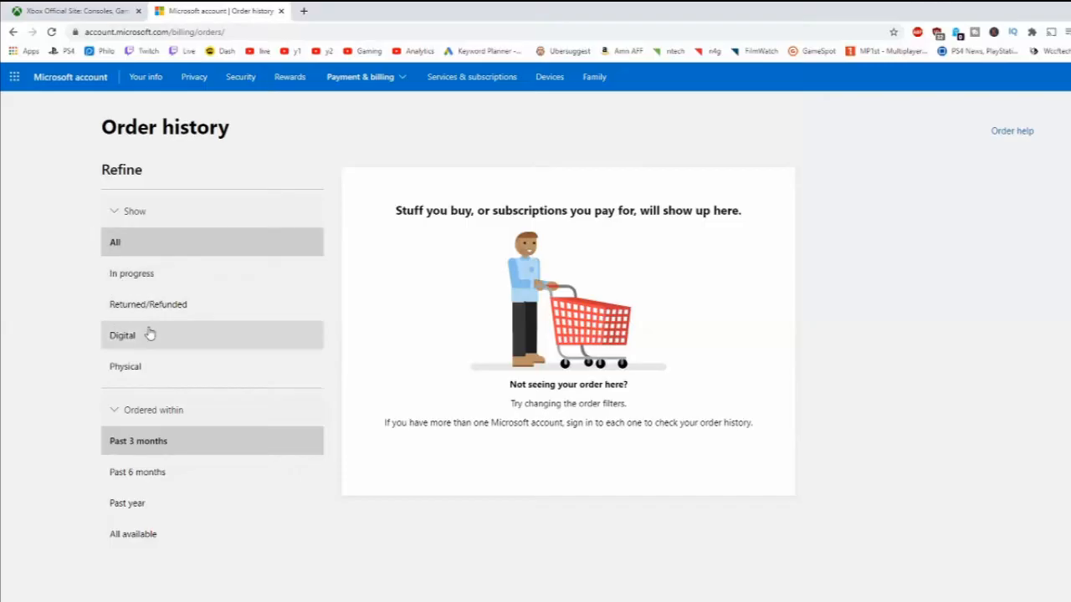
mouse_move(121, 452)
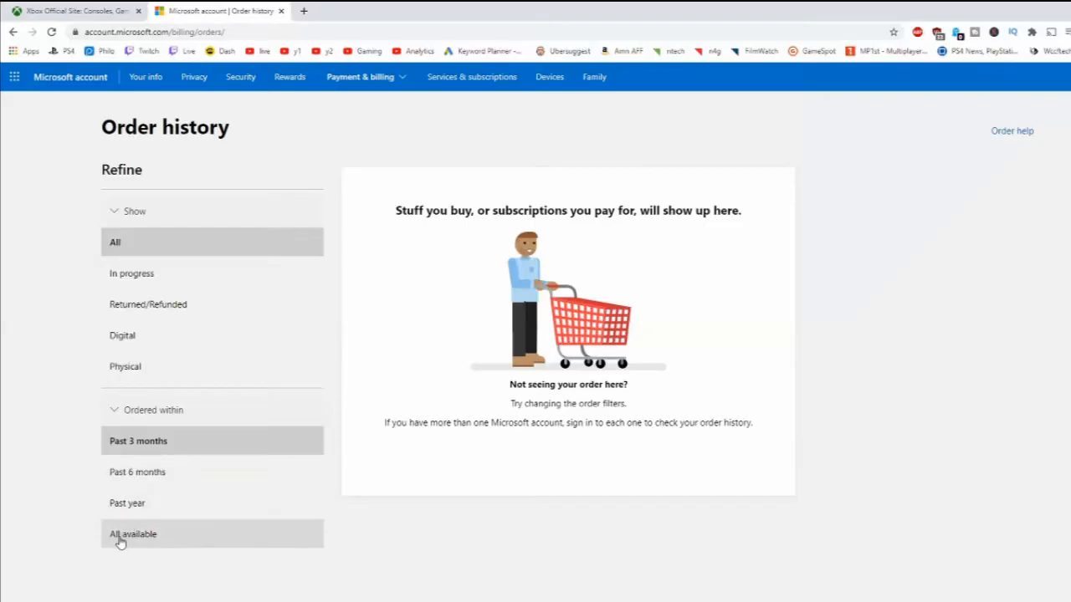
Step: Set Ordered within to All available so every past Xbox purchase is listed
left_click(133, 533)
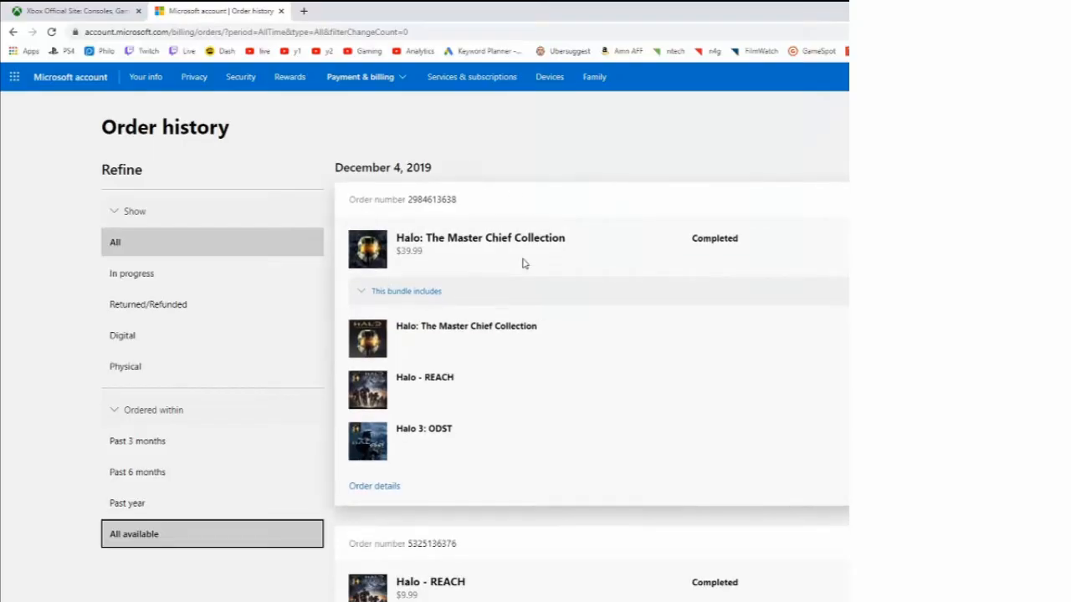
scroll("down", 3)
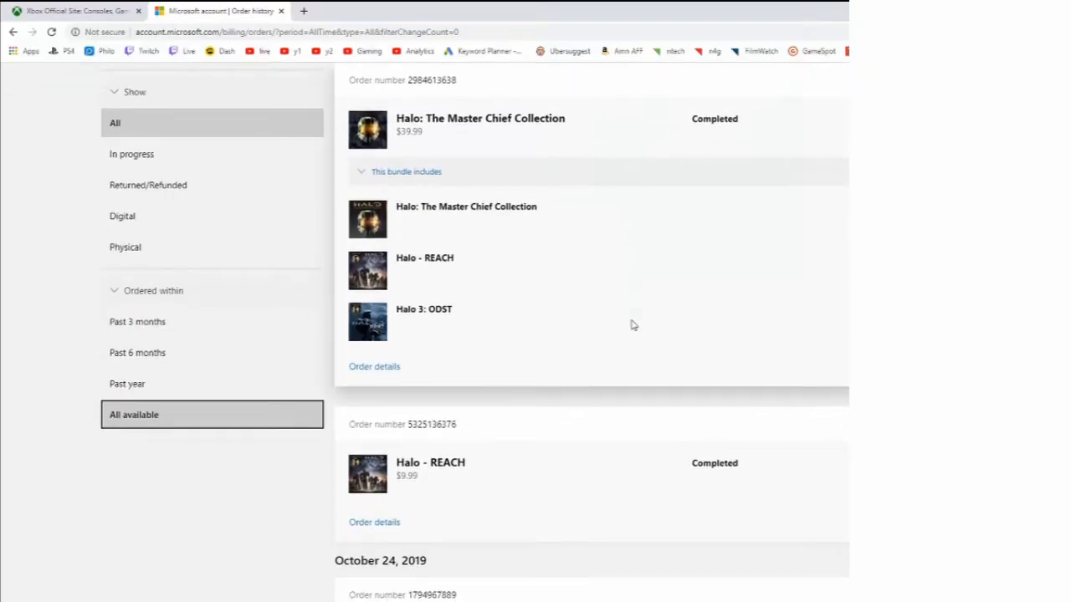
scroll("down", 3)
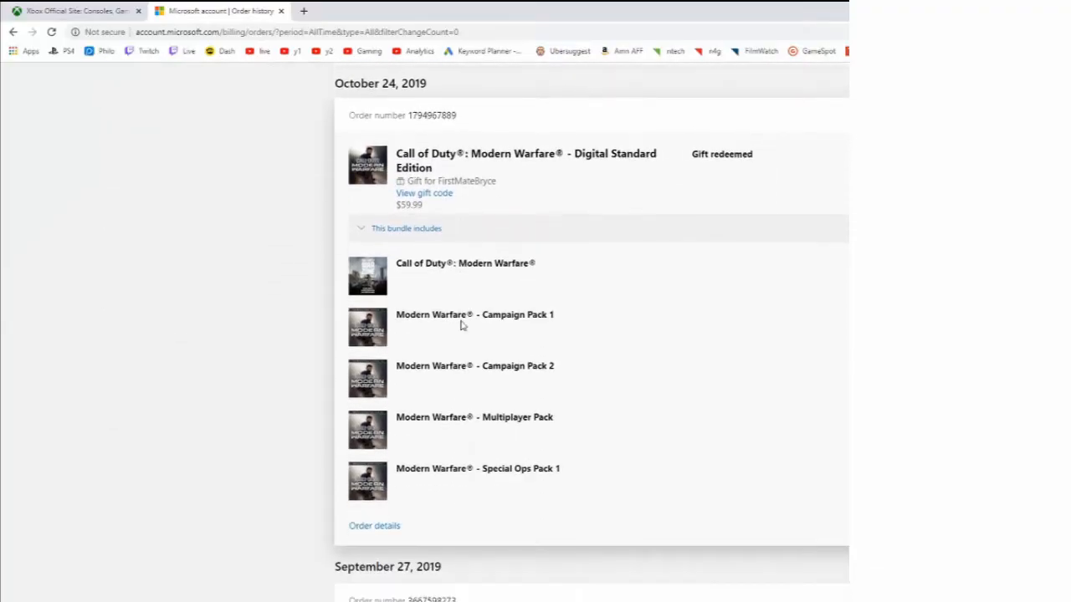
scroll("down", 3)
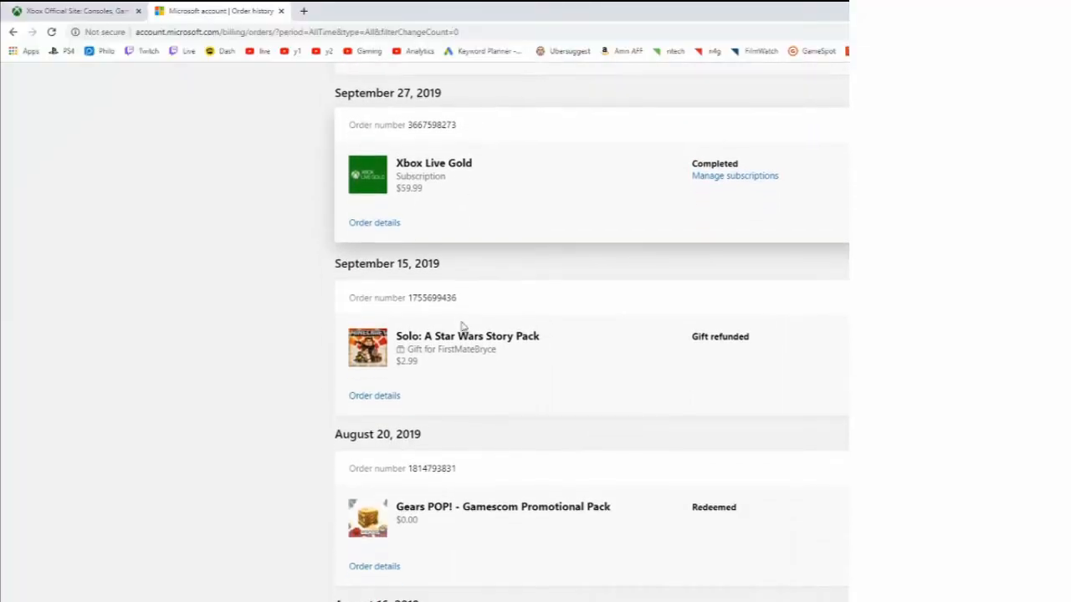
scroll("down", 3)
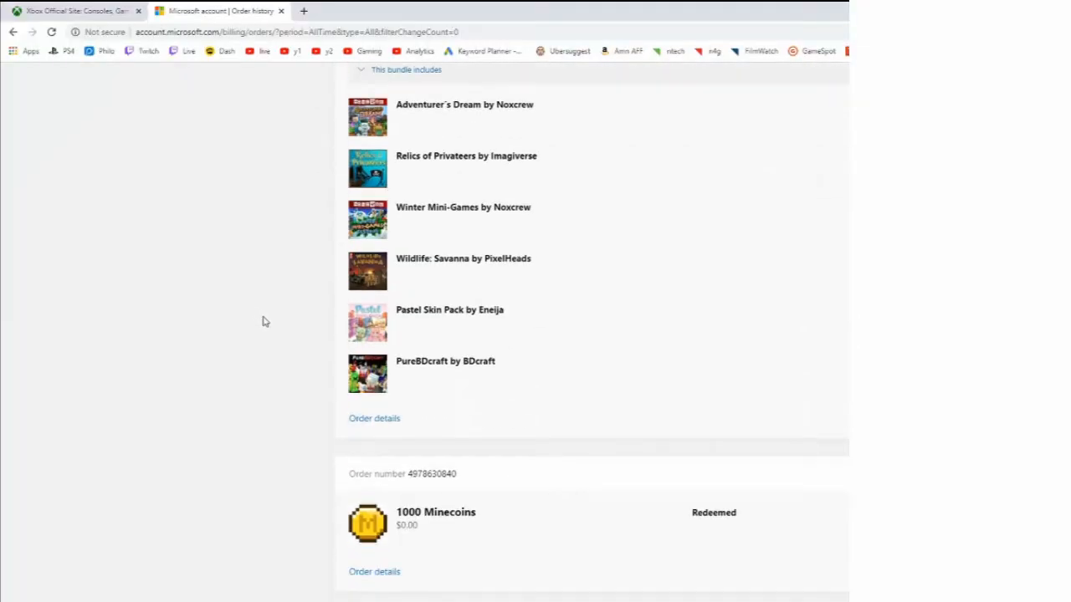
scroll("down", 3)
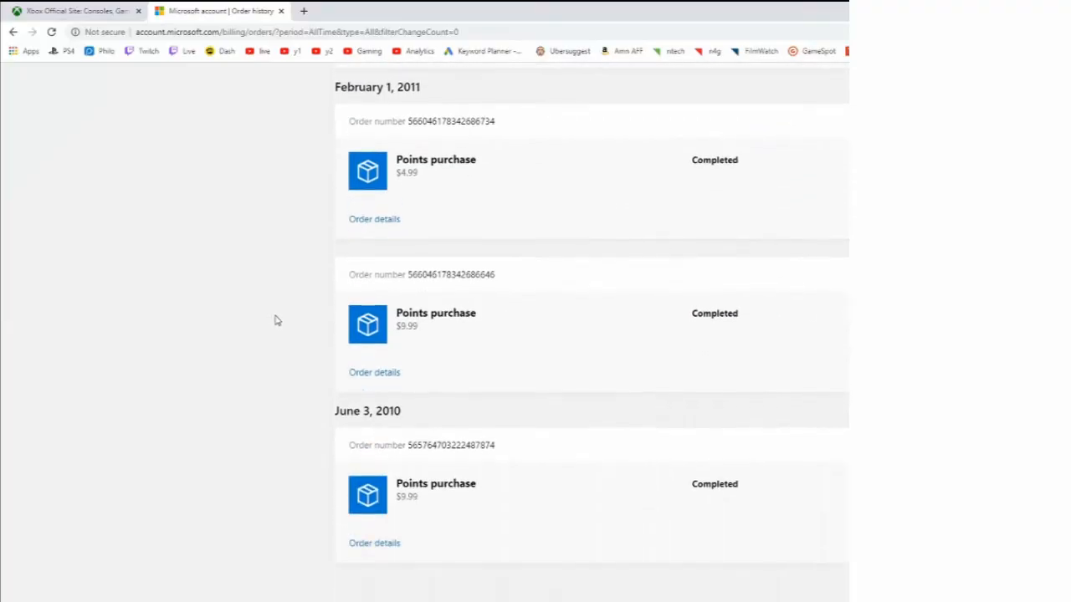
scroll("down", 3)
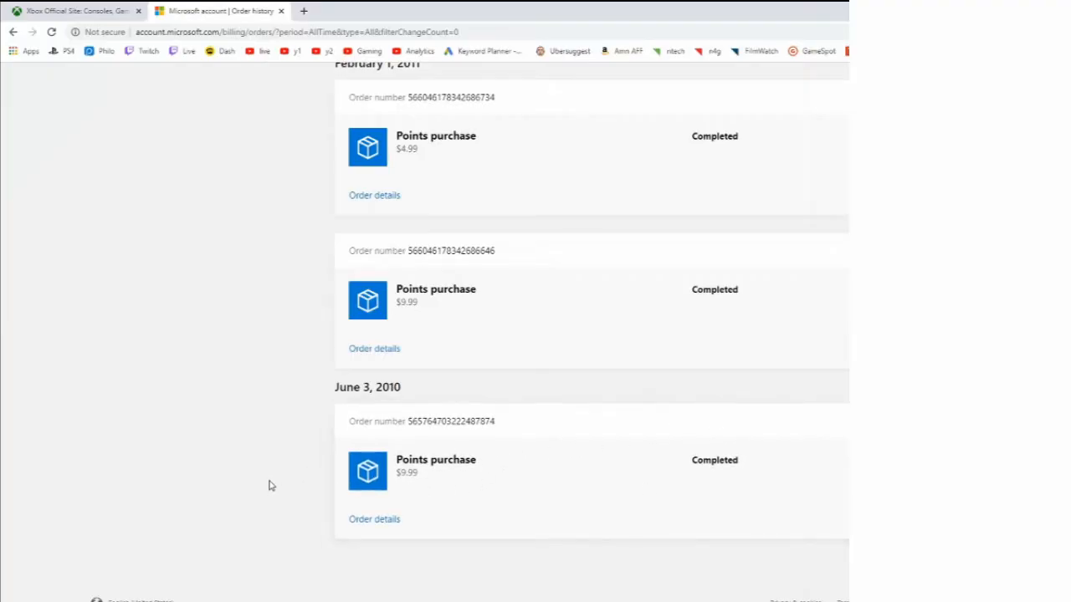
scroll("up", 3)
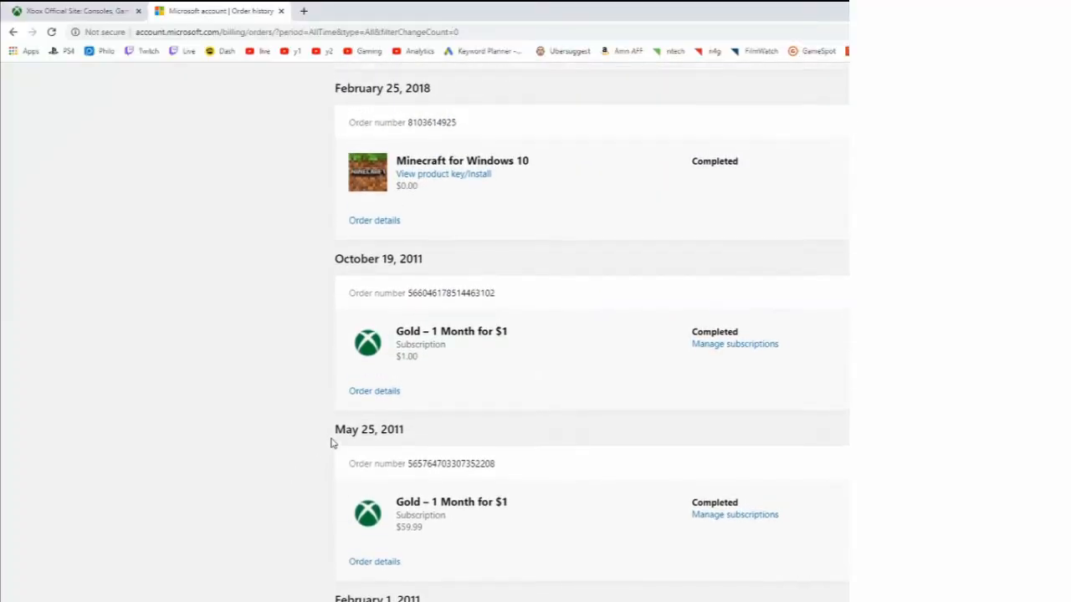
scroll("up", 3)
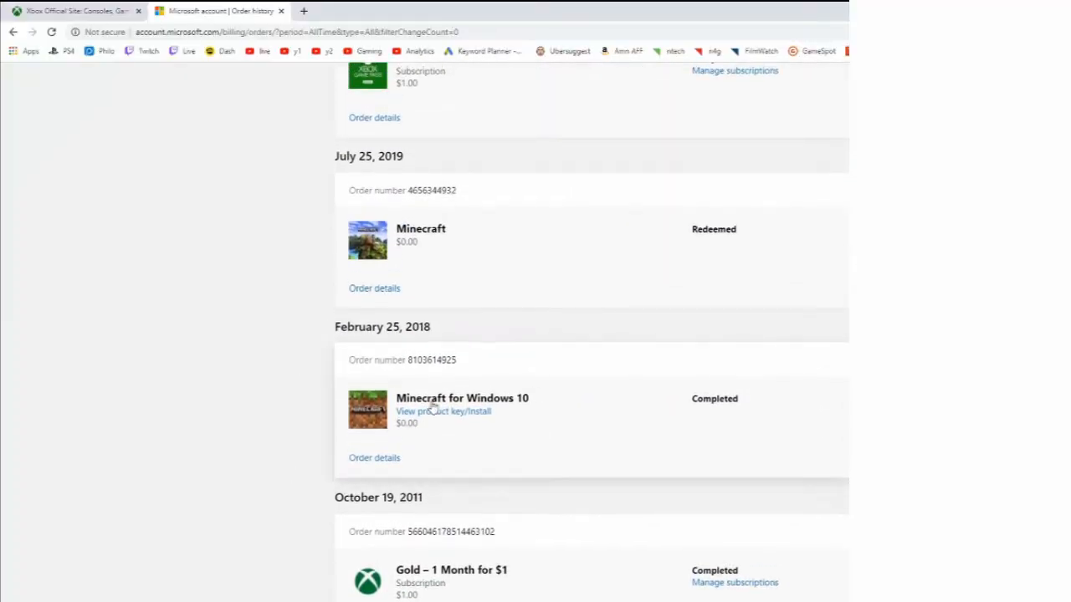
scroll("up", 3)
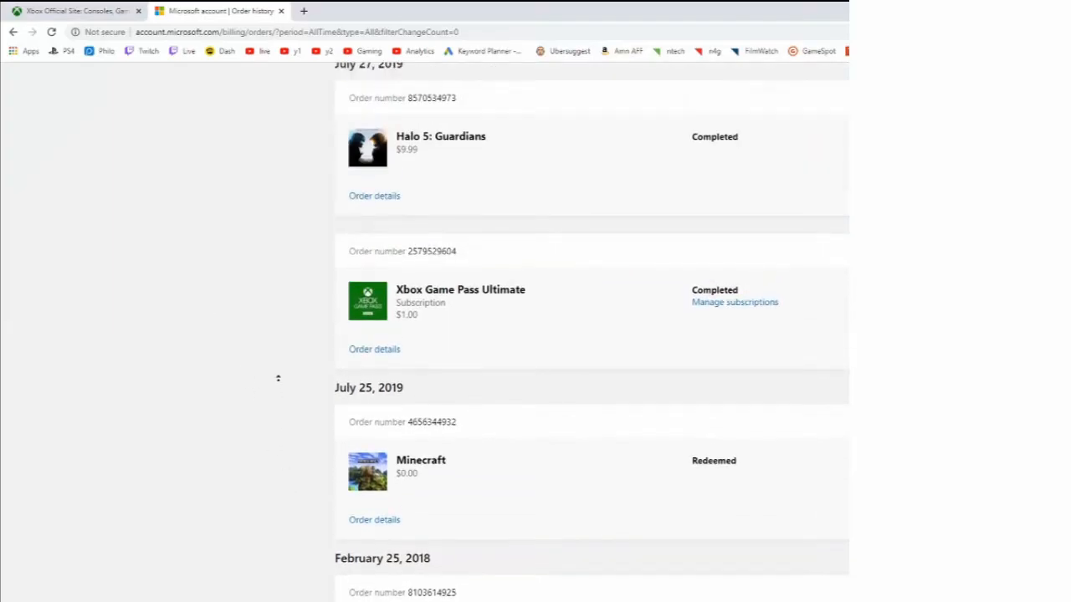